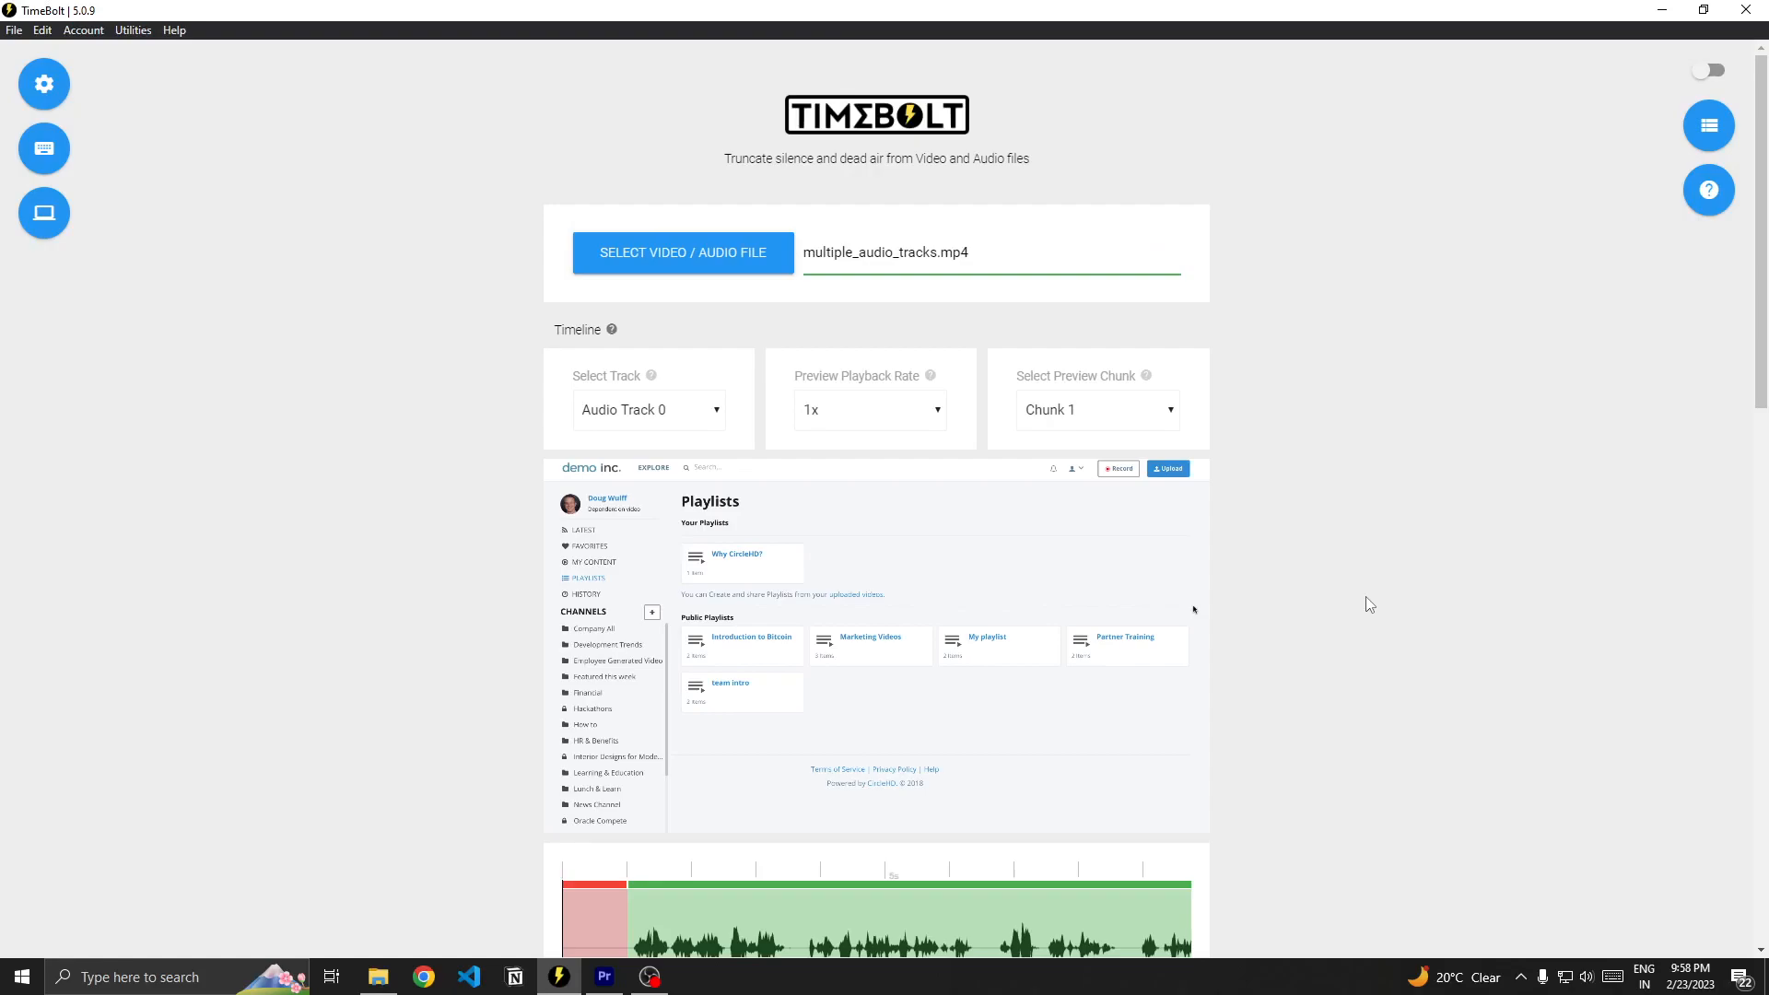
# Reveal Audio Track 0/1/0,1 in Select Track and reach Additional Export Options below the timeline.
pyautogui.click(648, 409)
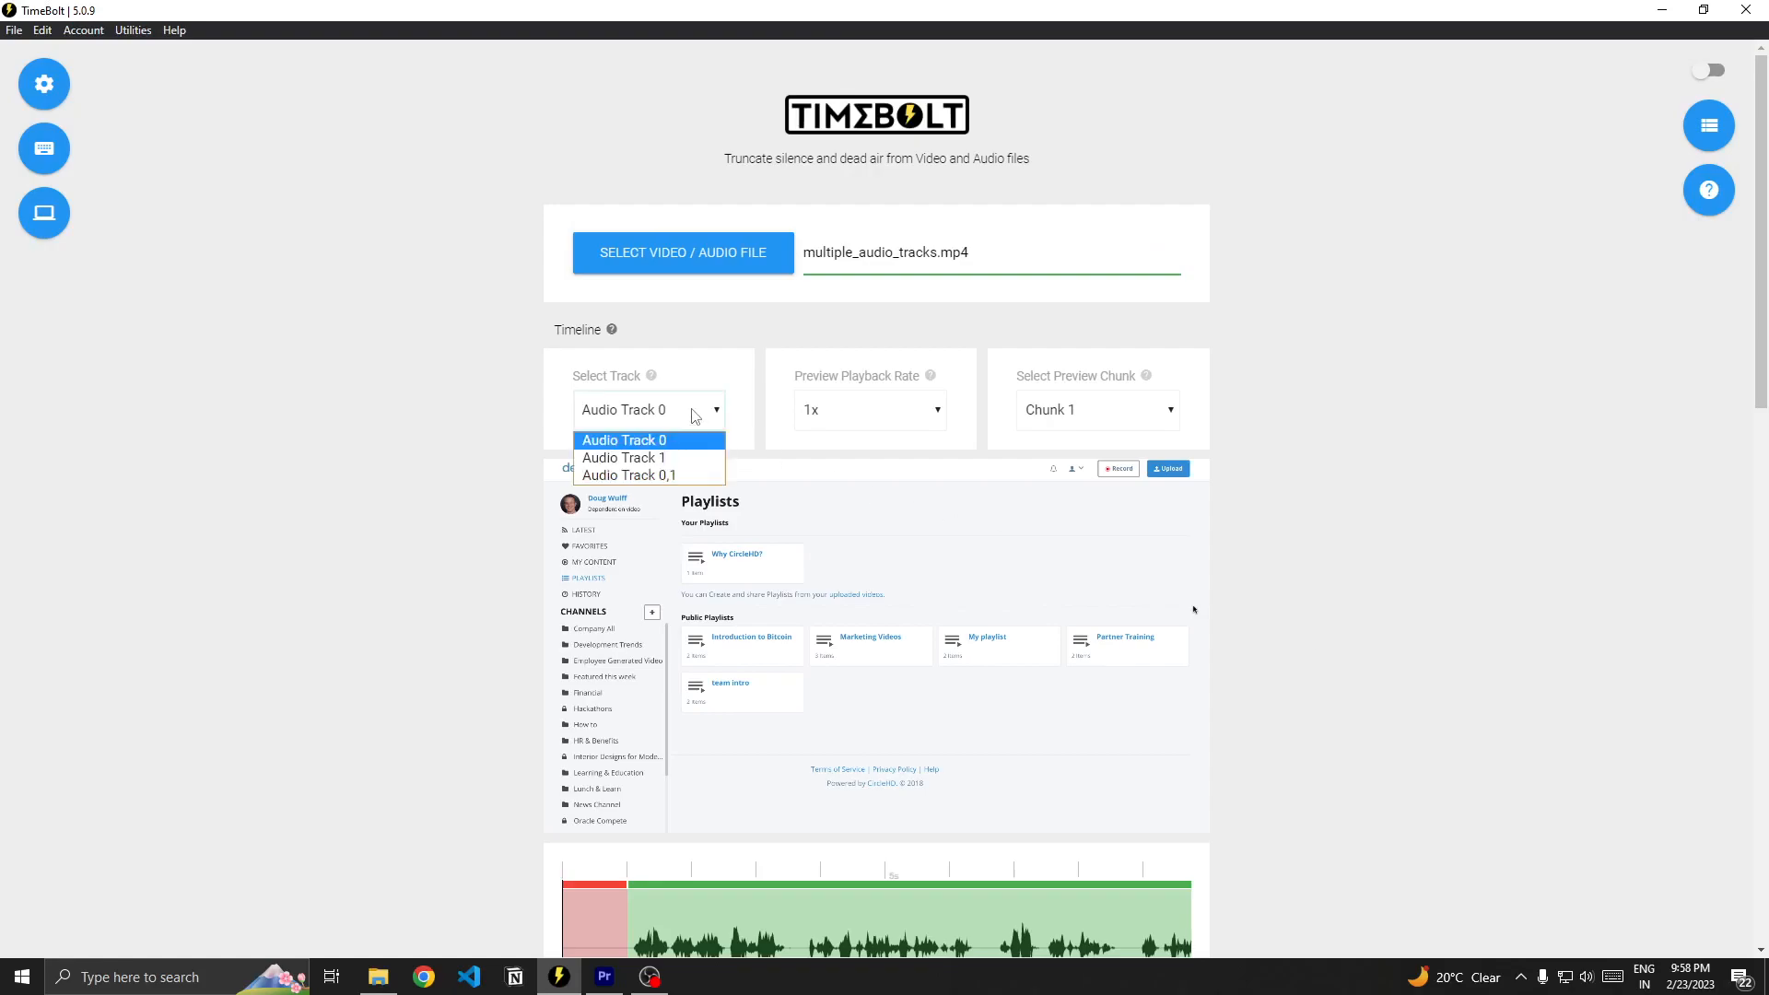
pyautogui.scroll(-3)
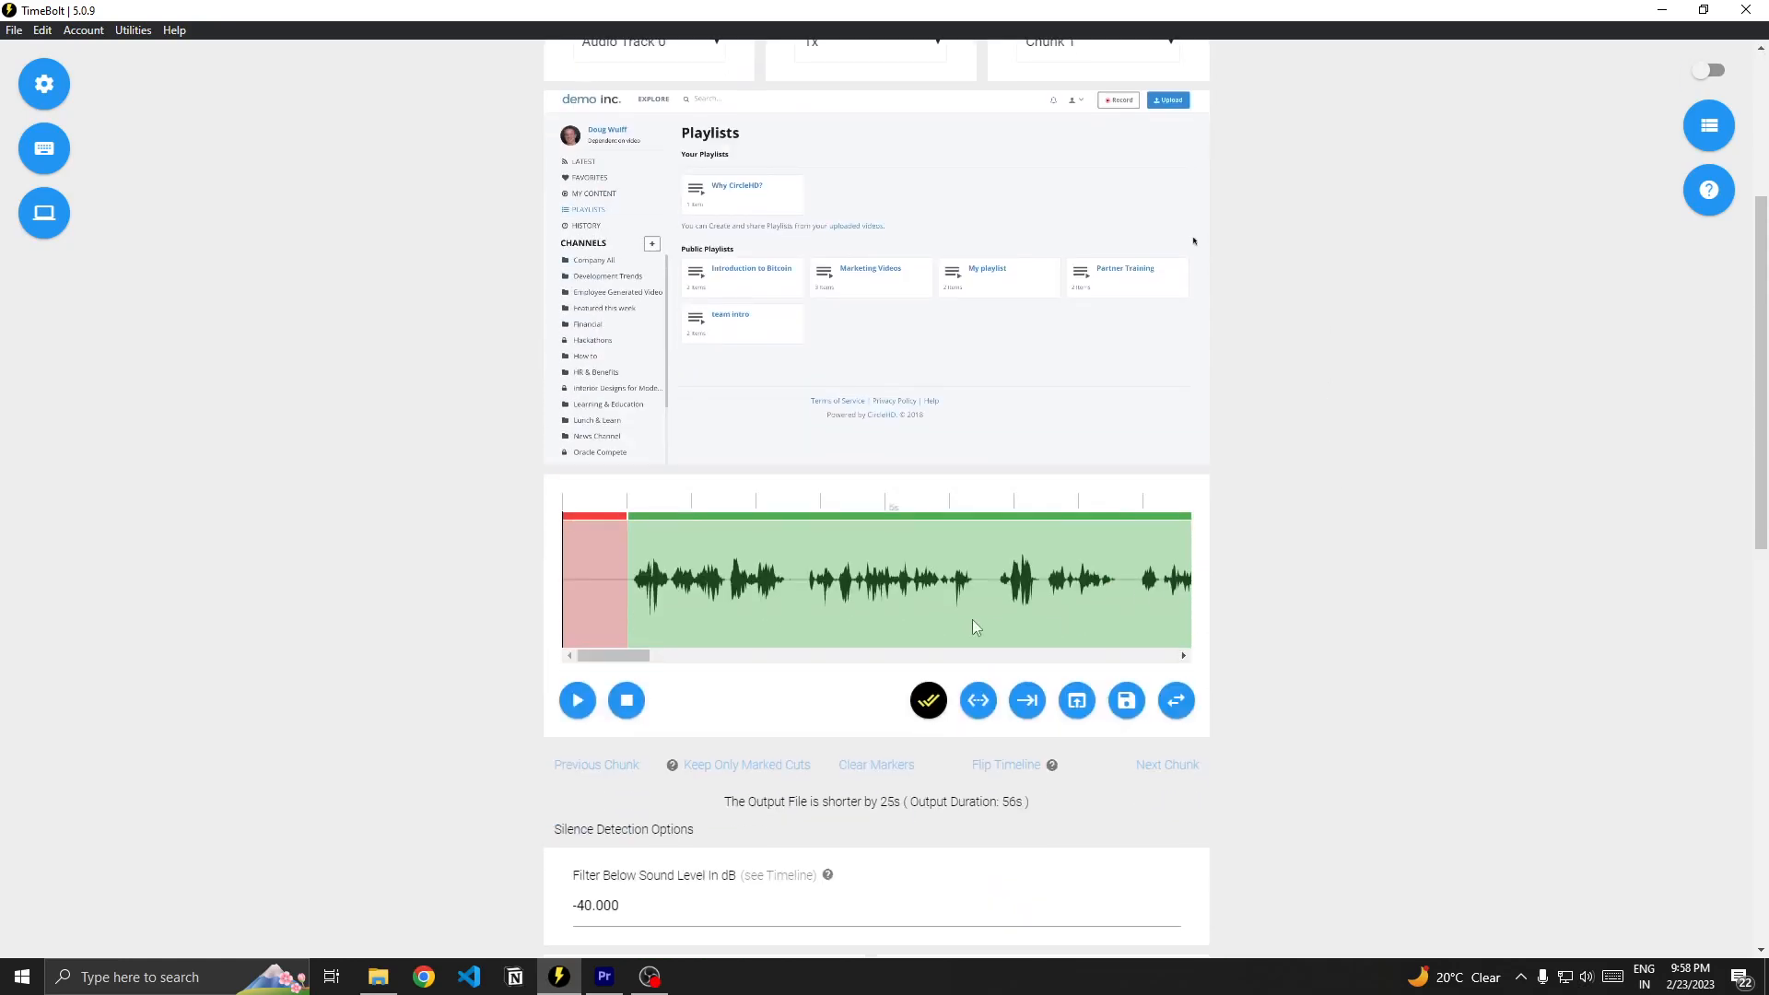
pyautogui.scroll(-3)
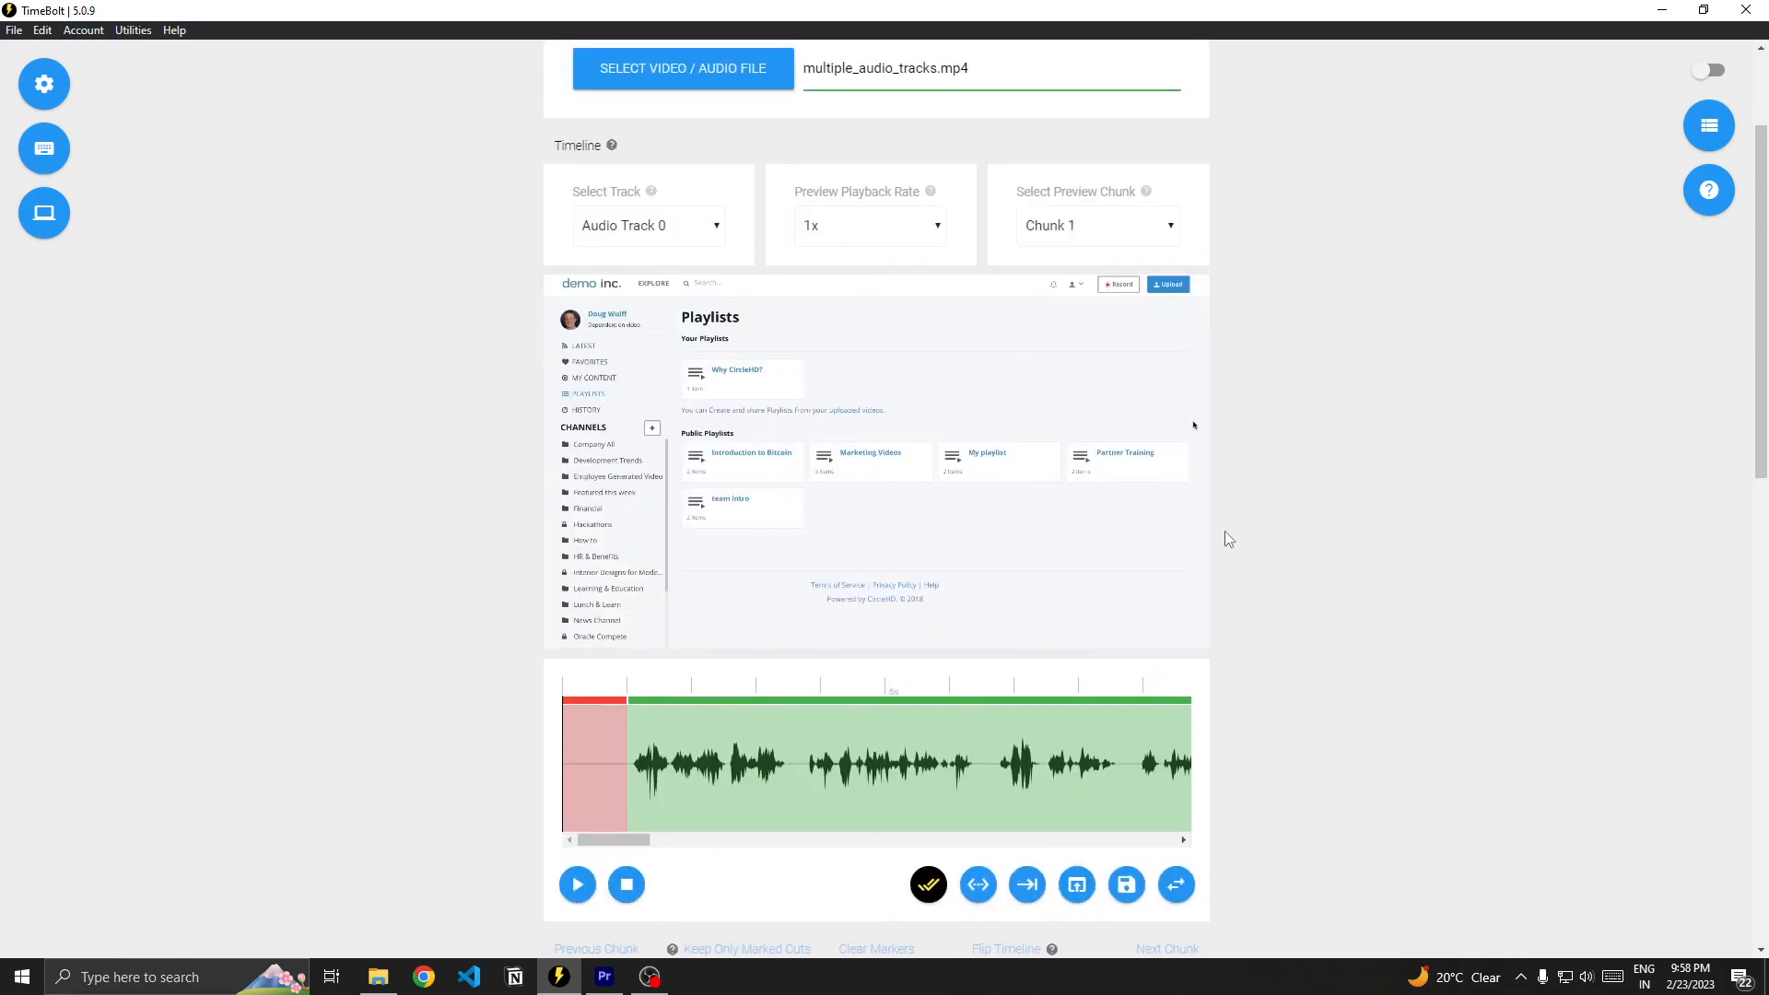
pyautogui.scroll(-3)
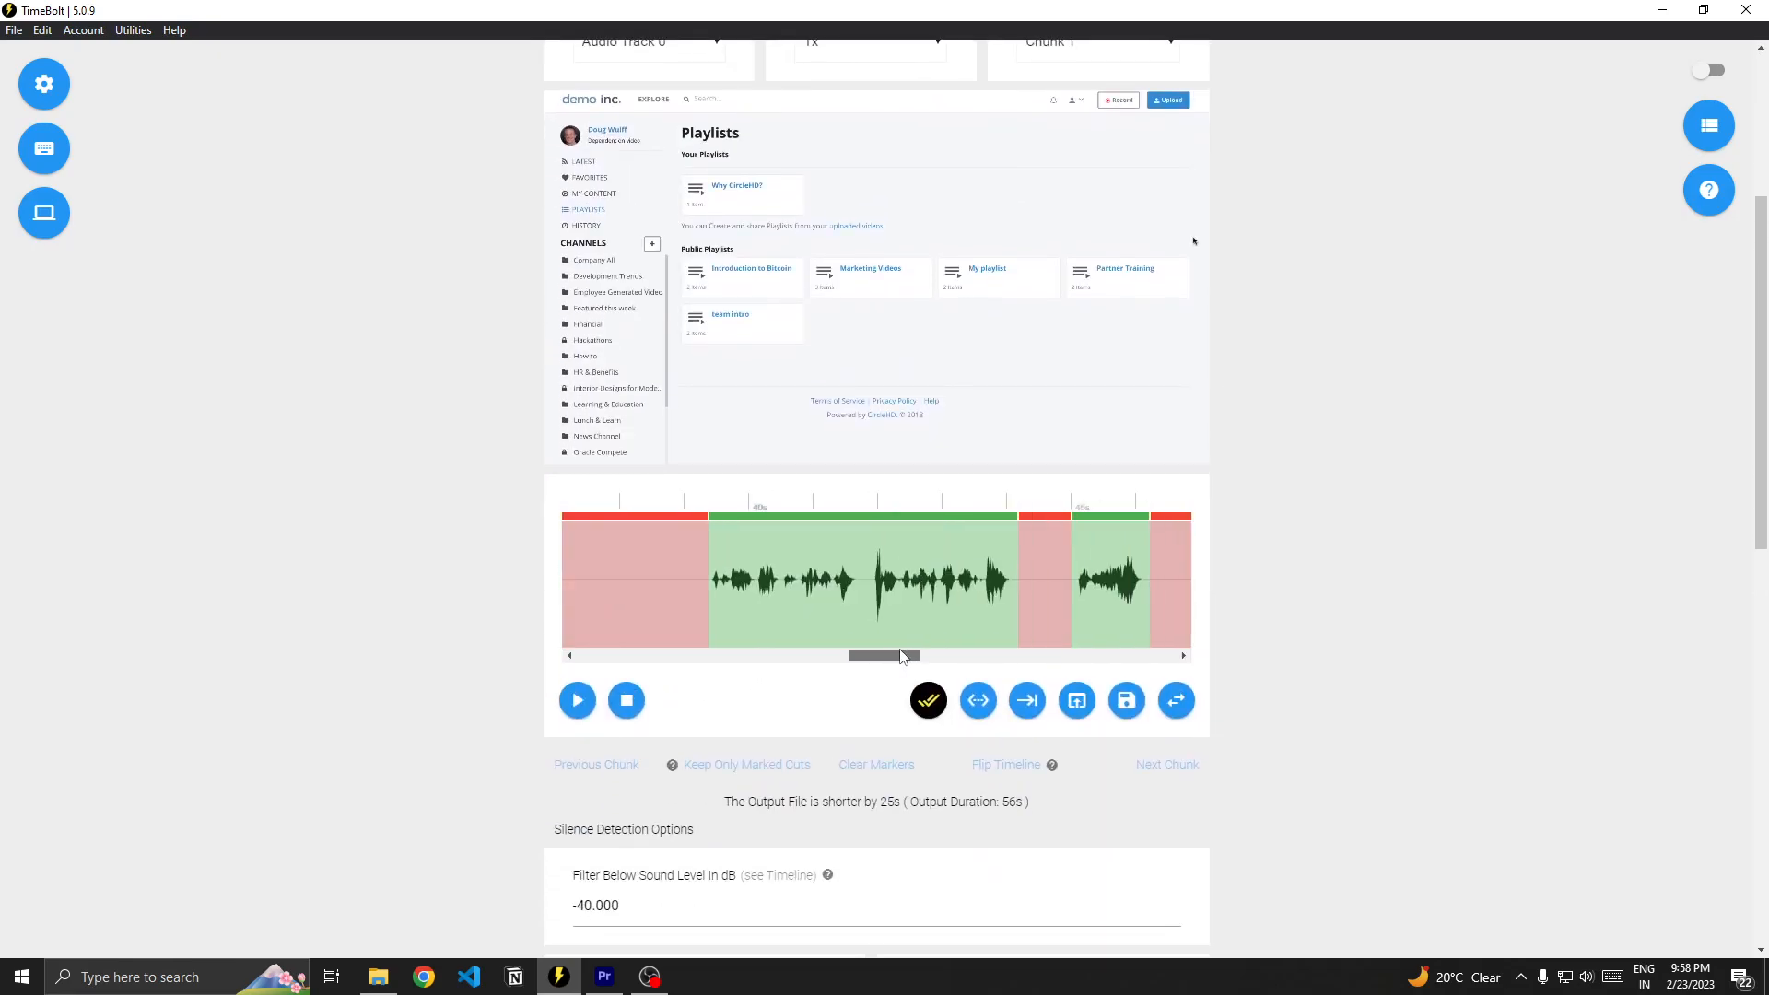
pyautogui.scroll(-3)
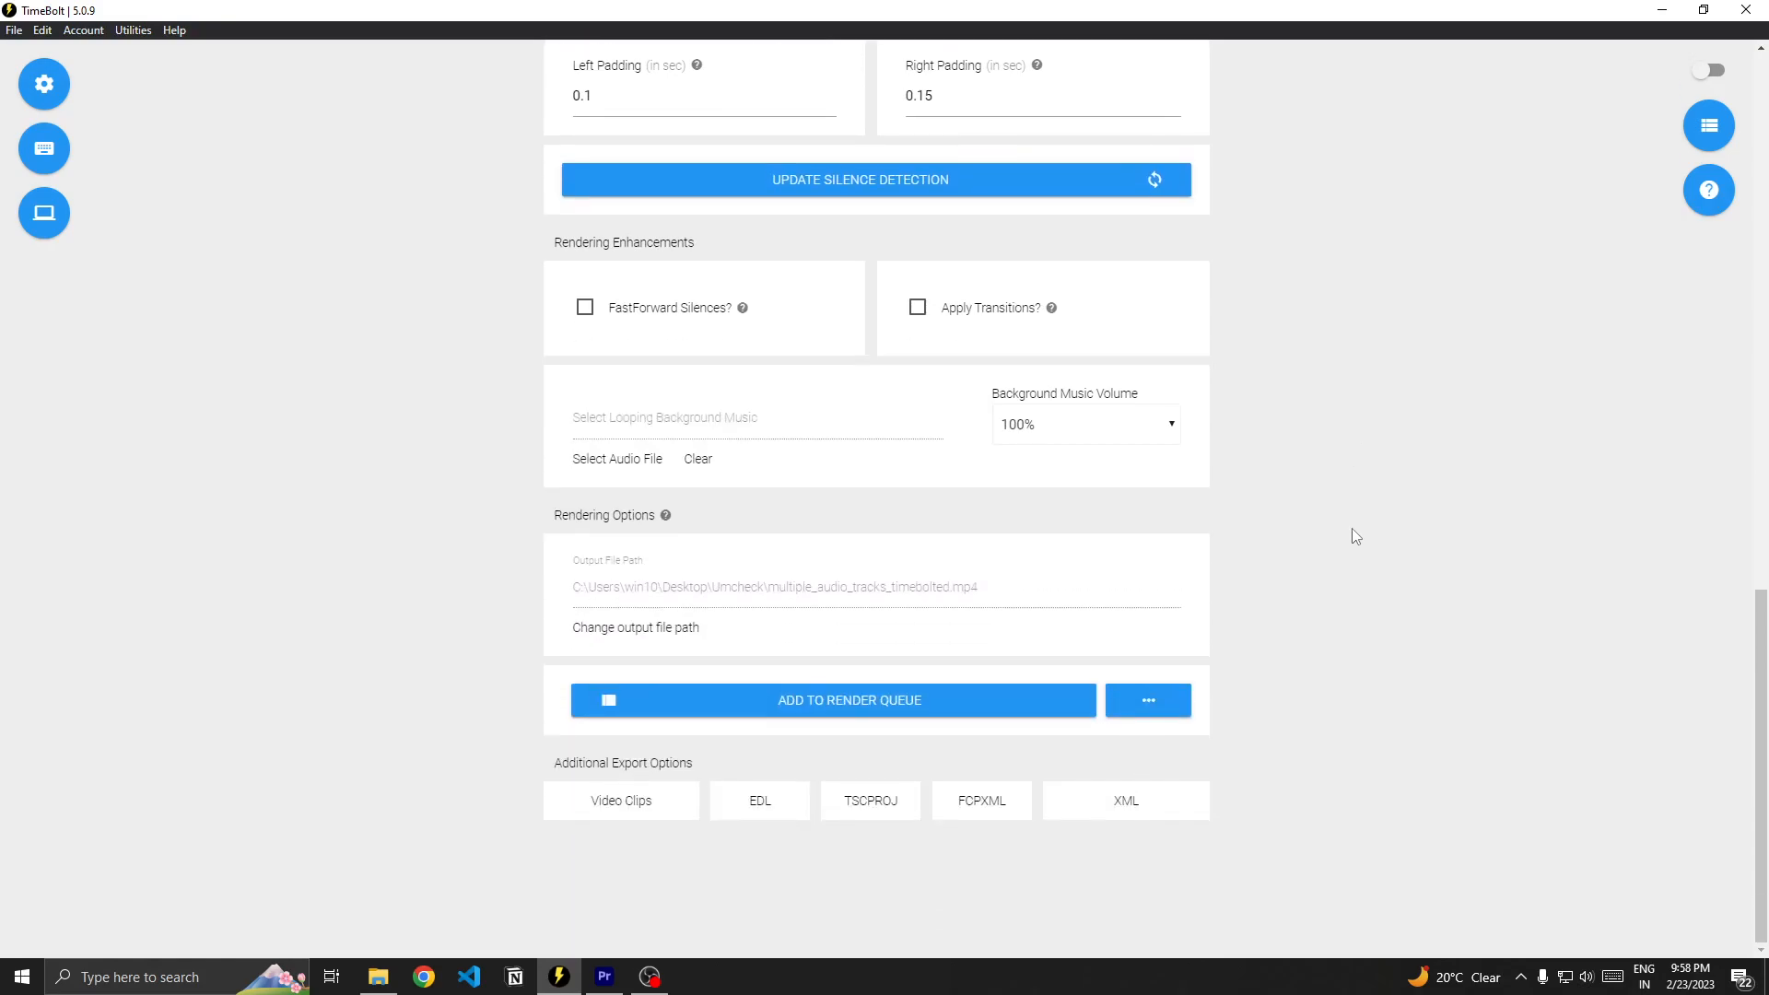
# Export the cut as XML and let the Task Queue report it Finished.
pyautogui.click(1123, 799)
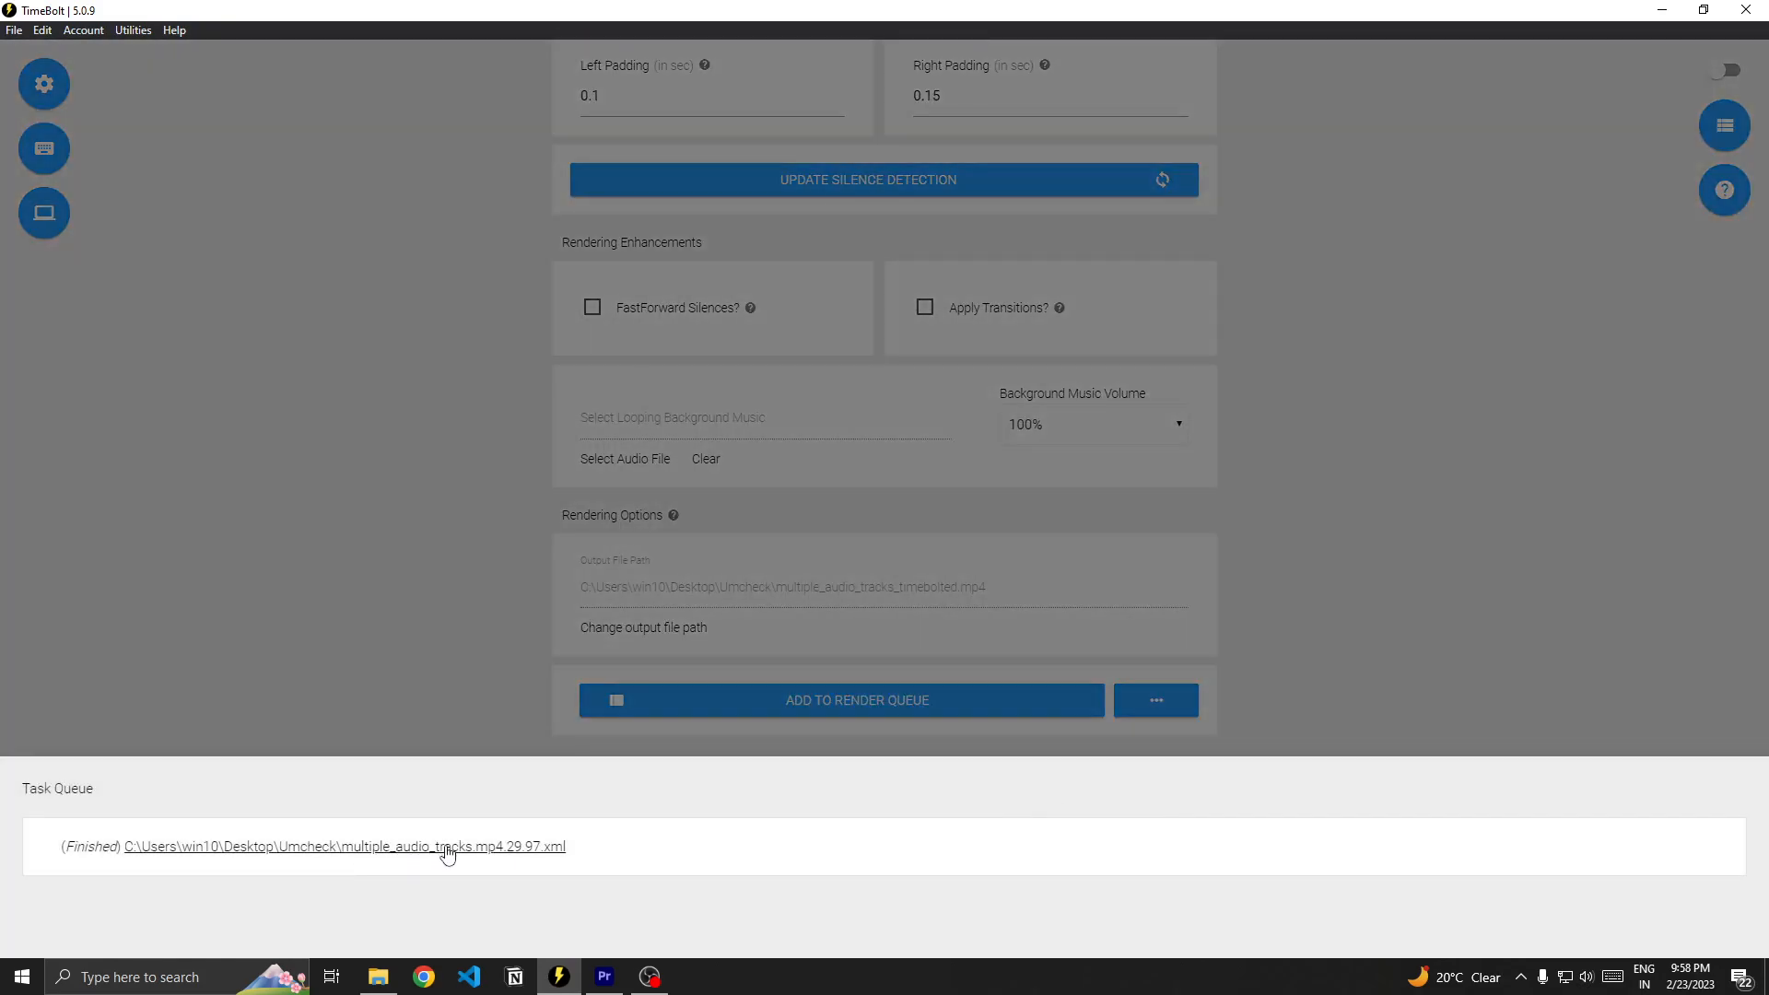
pyautogui.moveTo(451, 857)
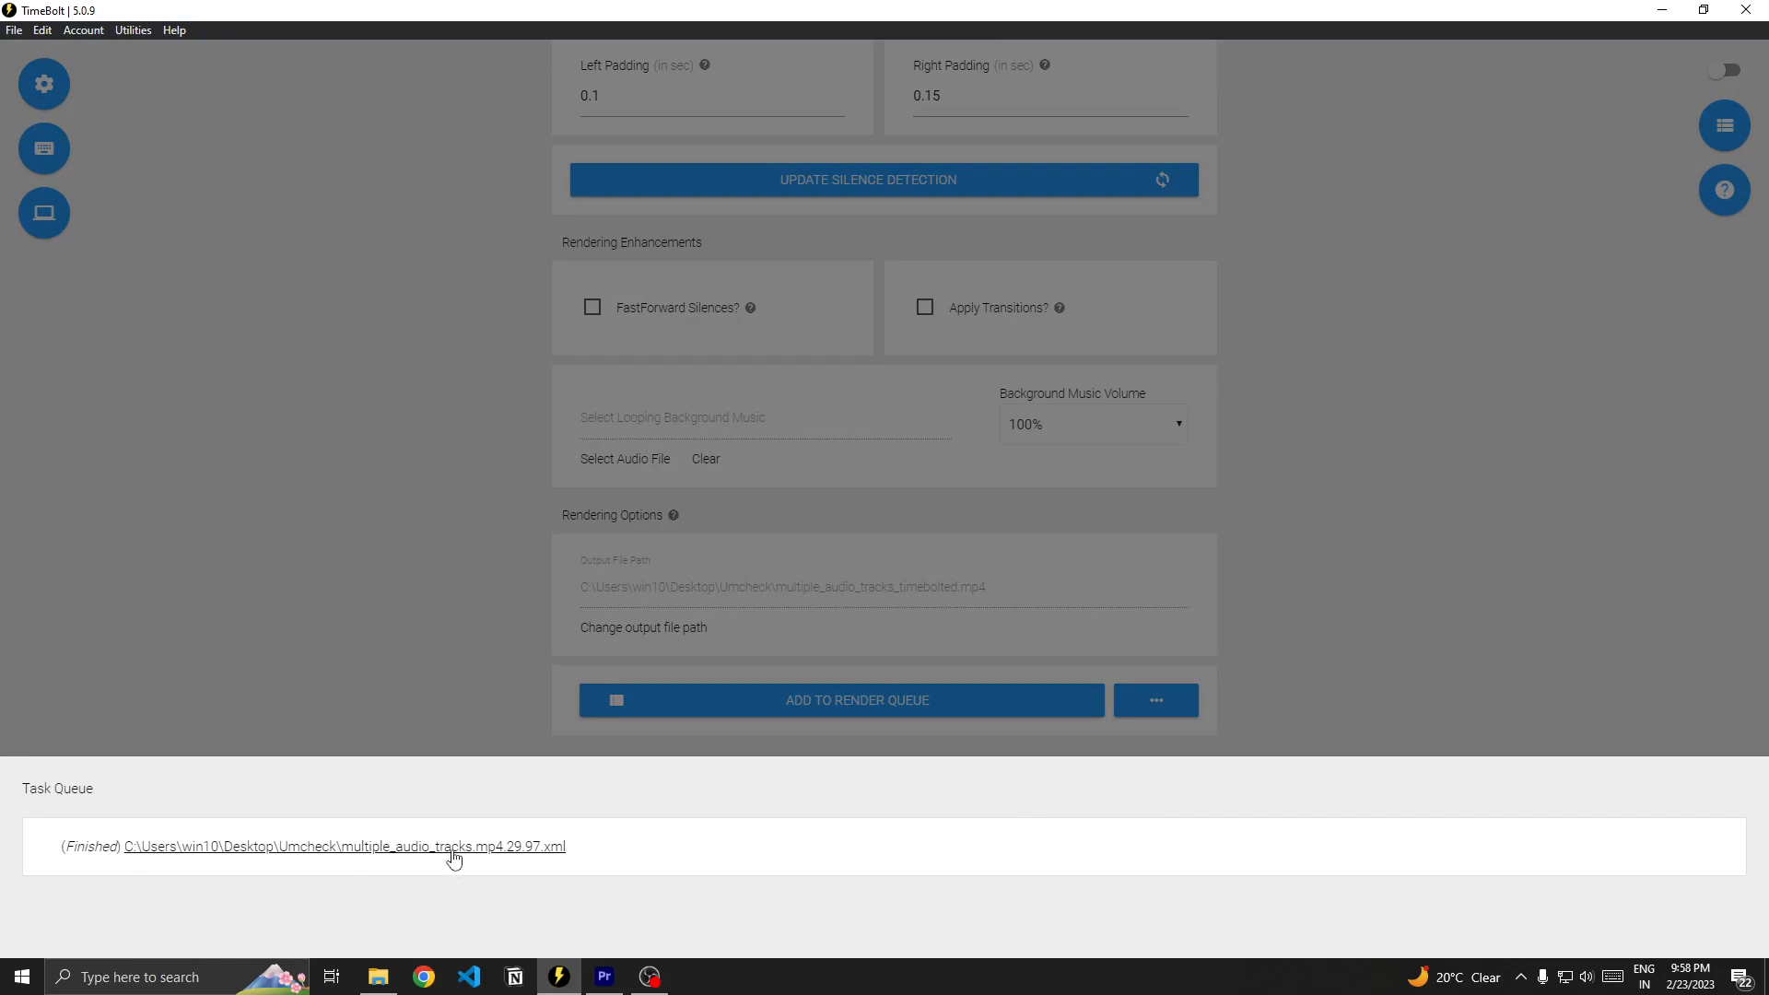
pyautogui.moveTo(357, 860)
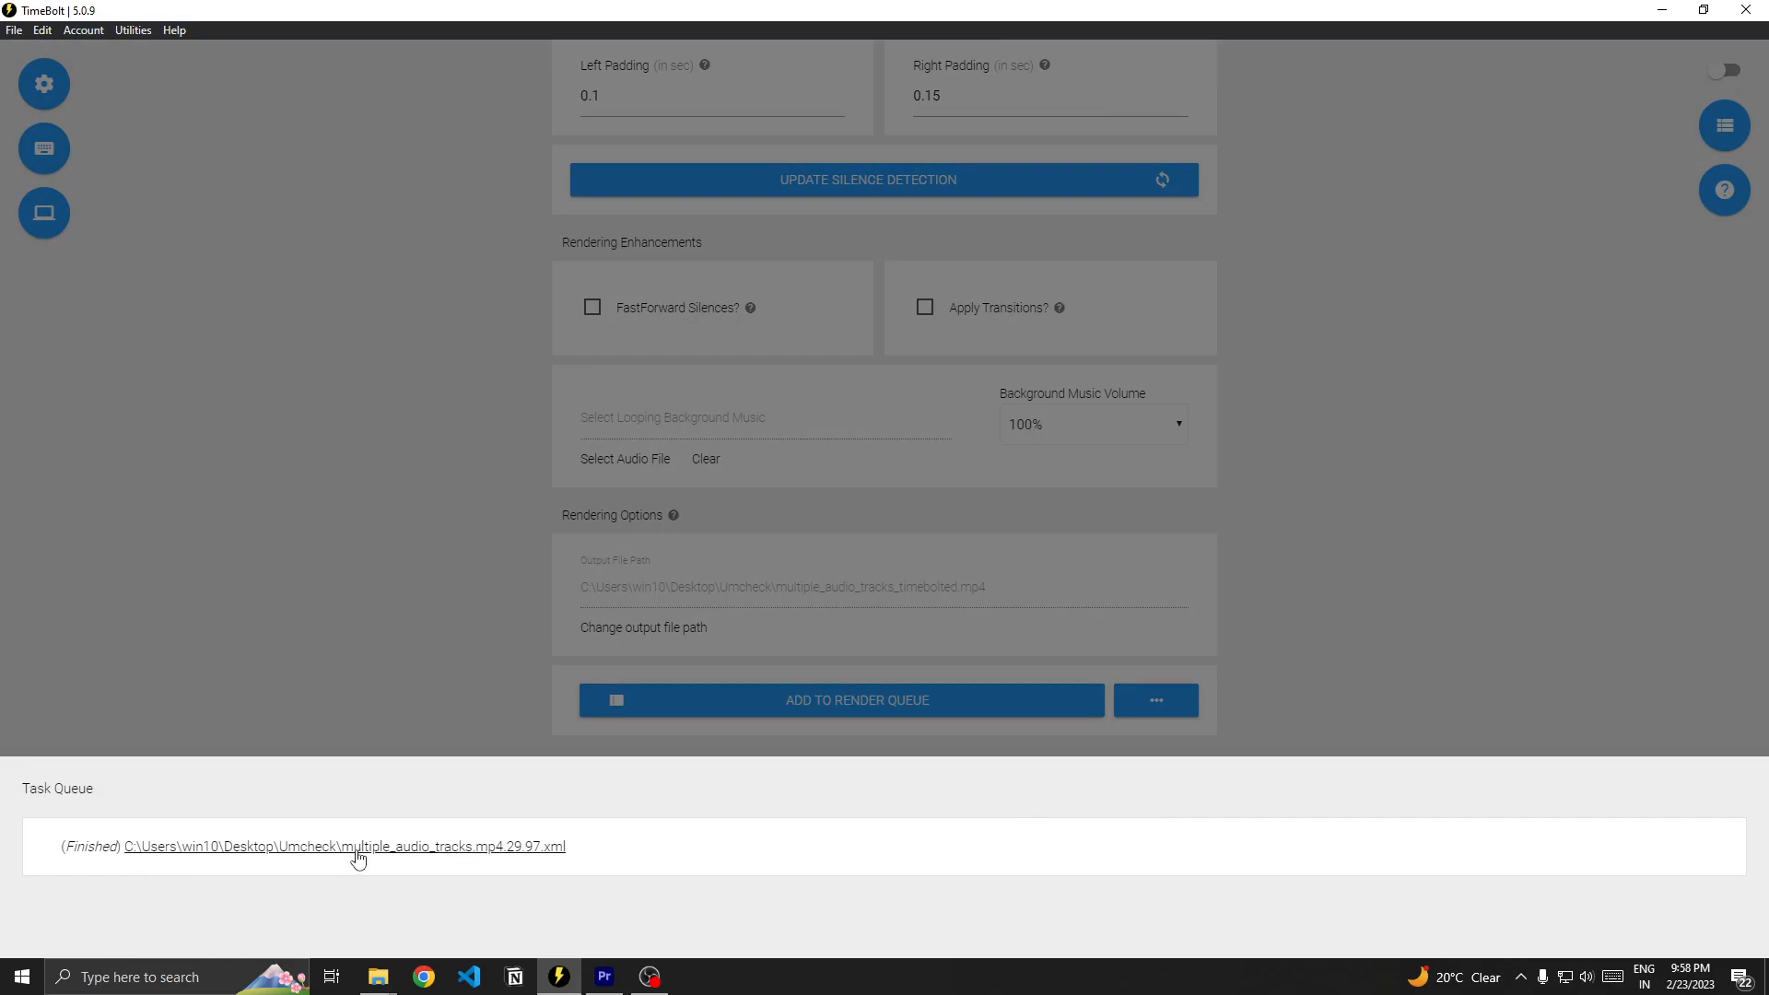
pyautogui.click(348, 846)
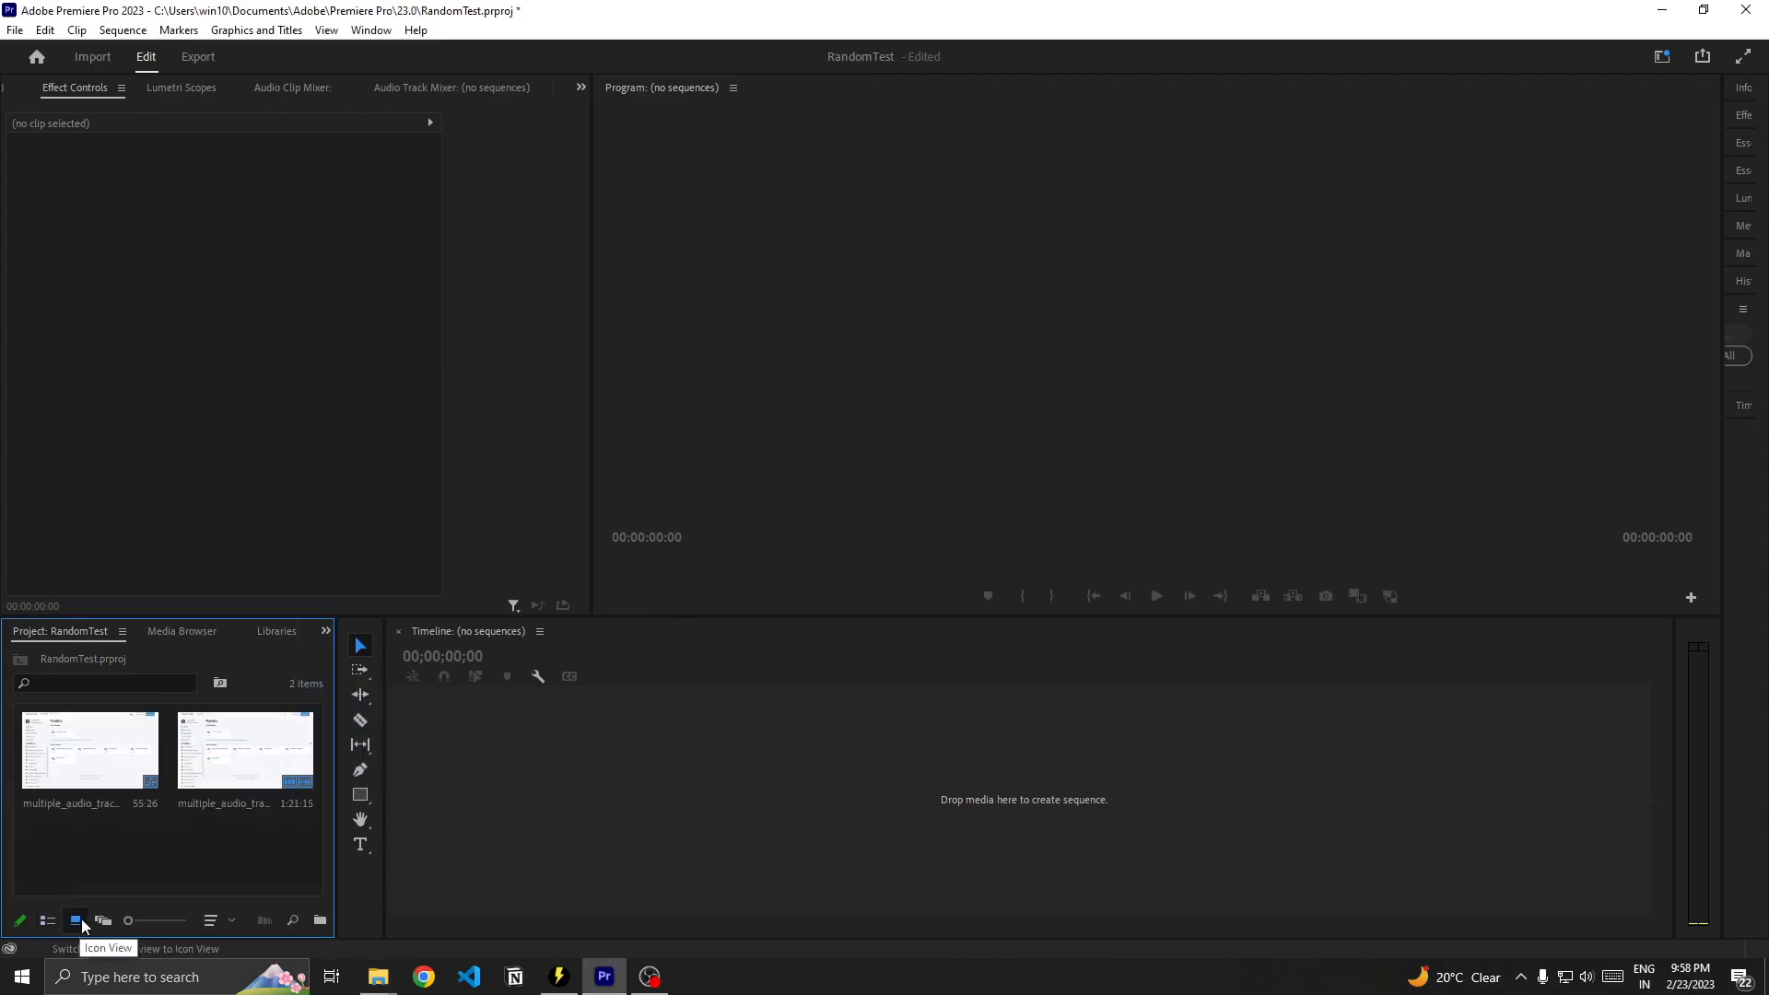
# Switch the Project panel to List View showing both clips at 29.97 fps.
pyautogui.click(48, 921)
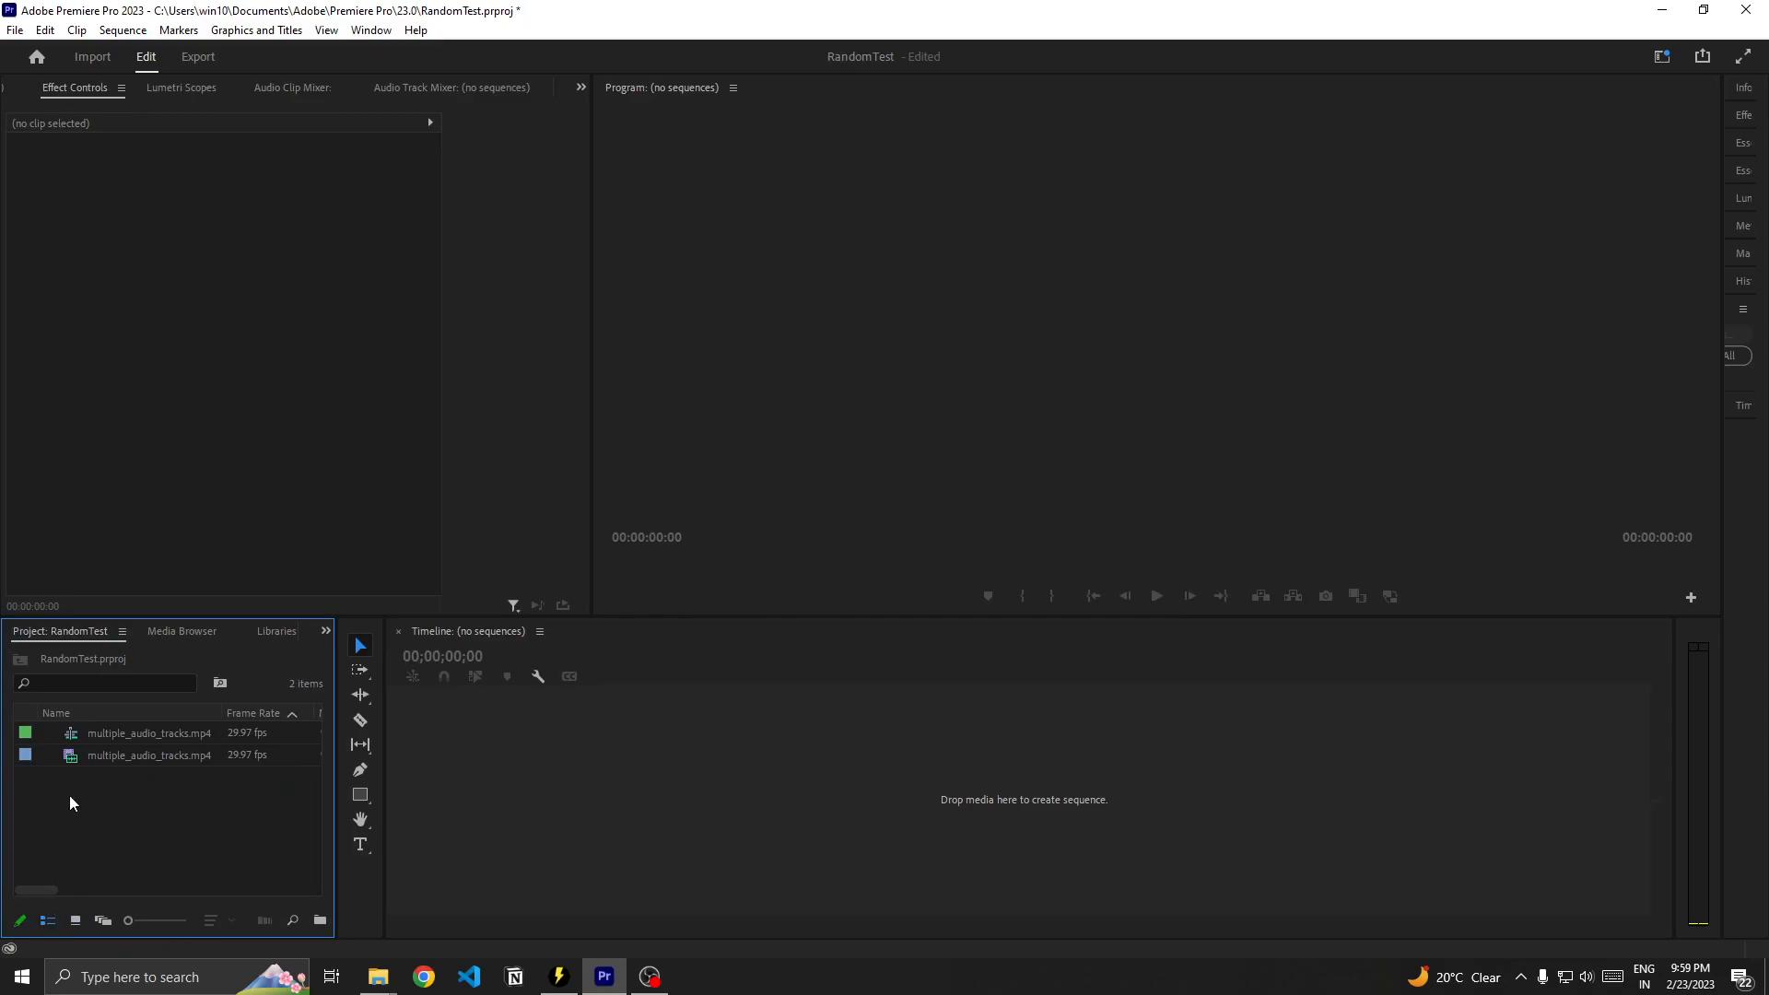
pyautogui.moveTo(71, 739)
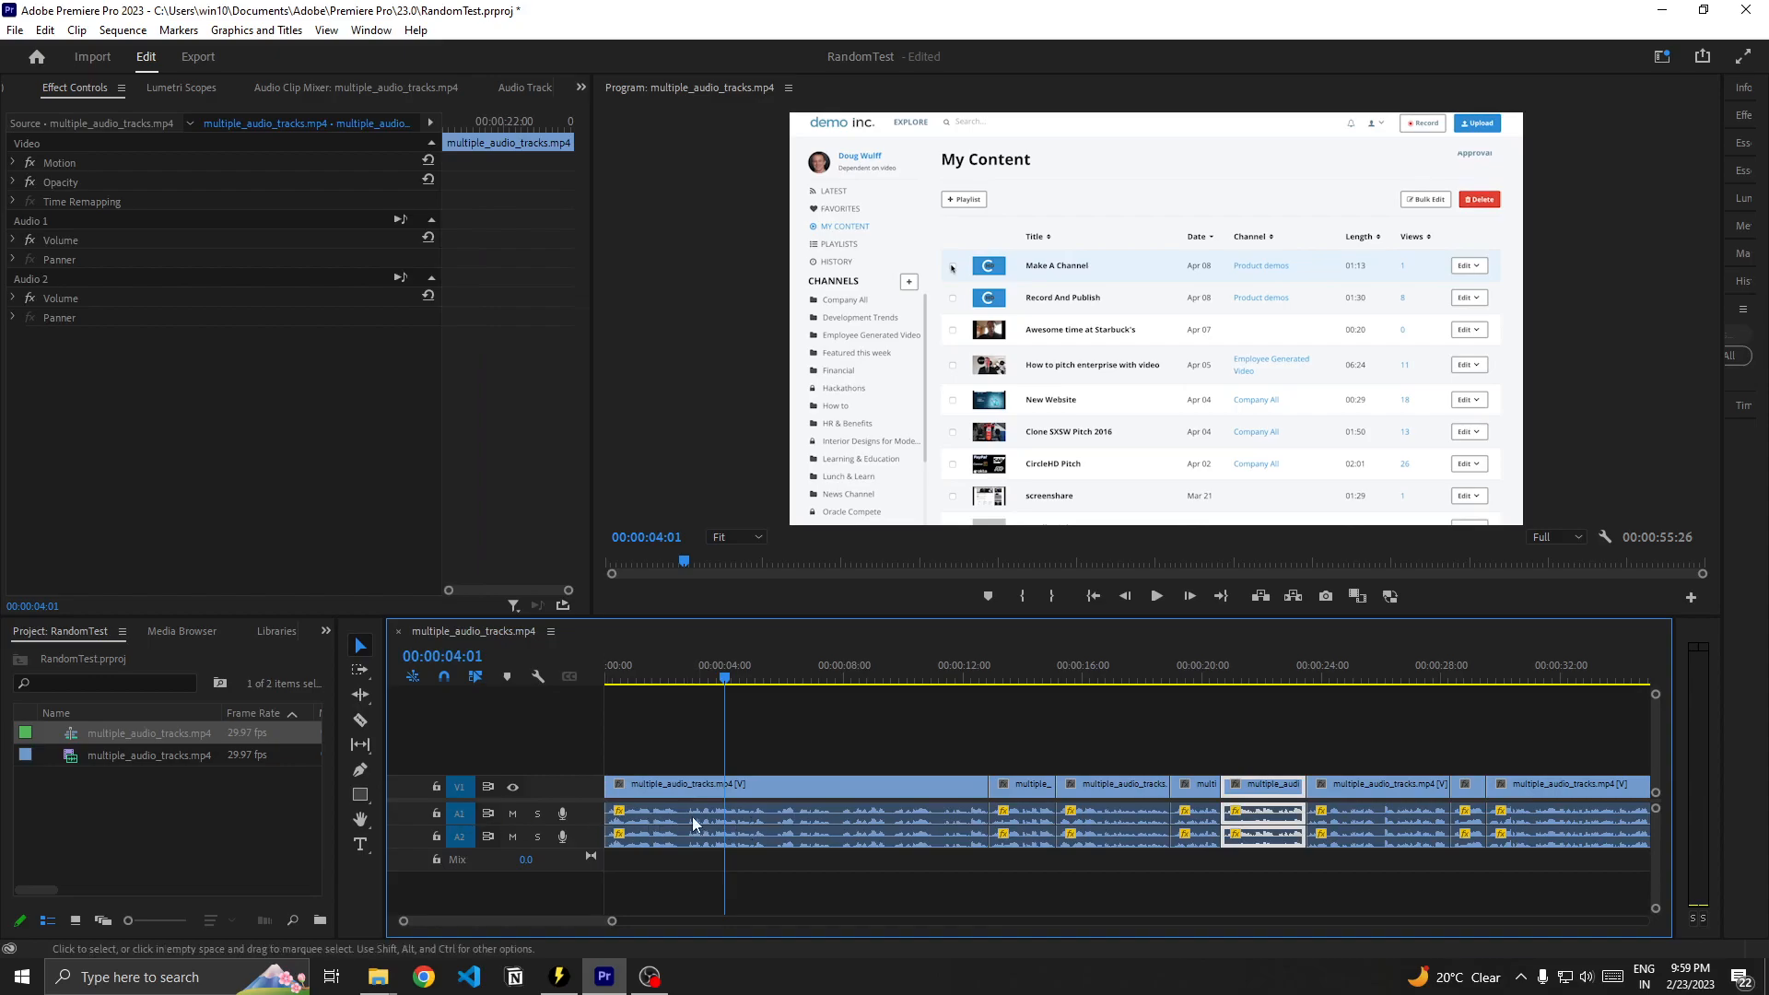
pyautogui.moveTo(665, 847)
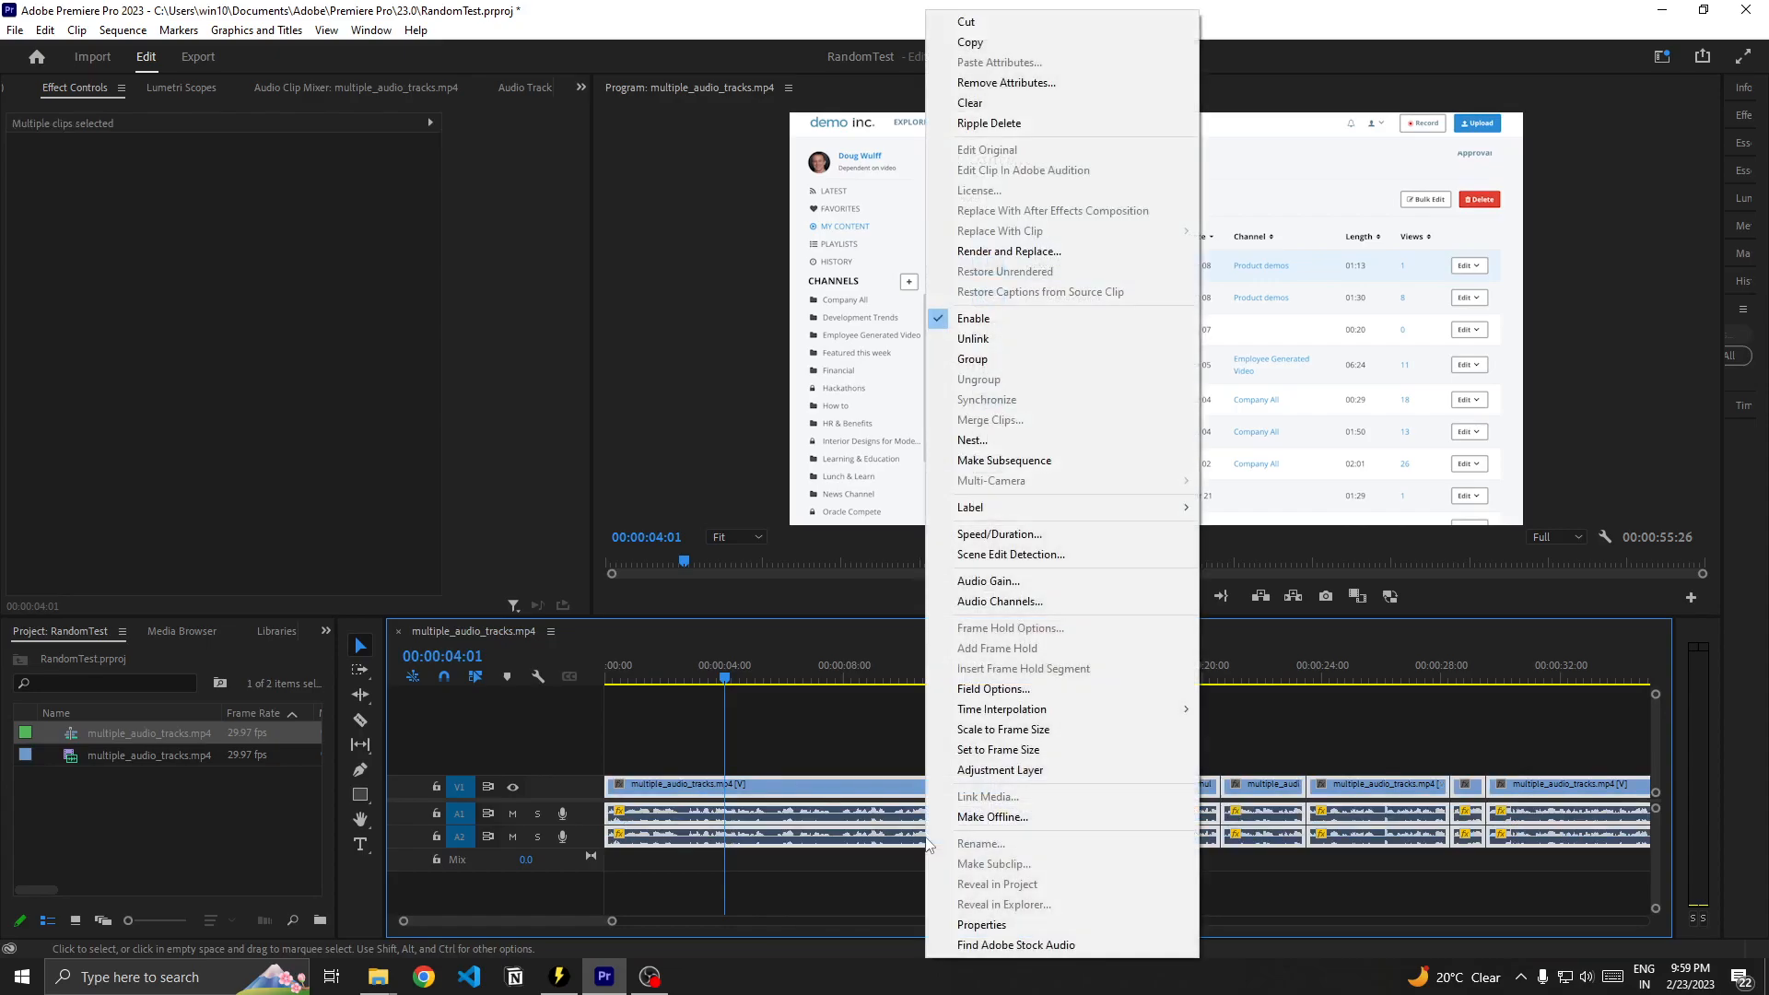
pyautogui.moveTo(1023, 600)
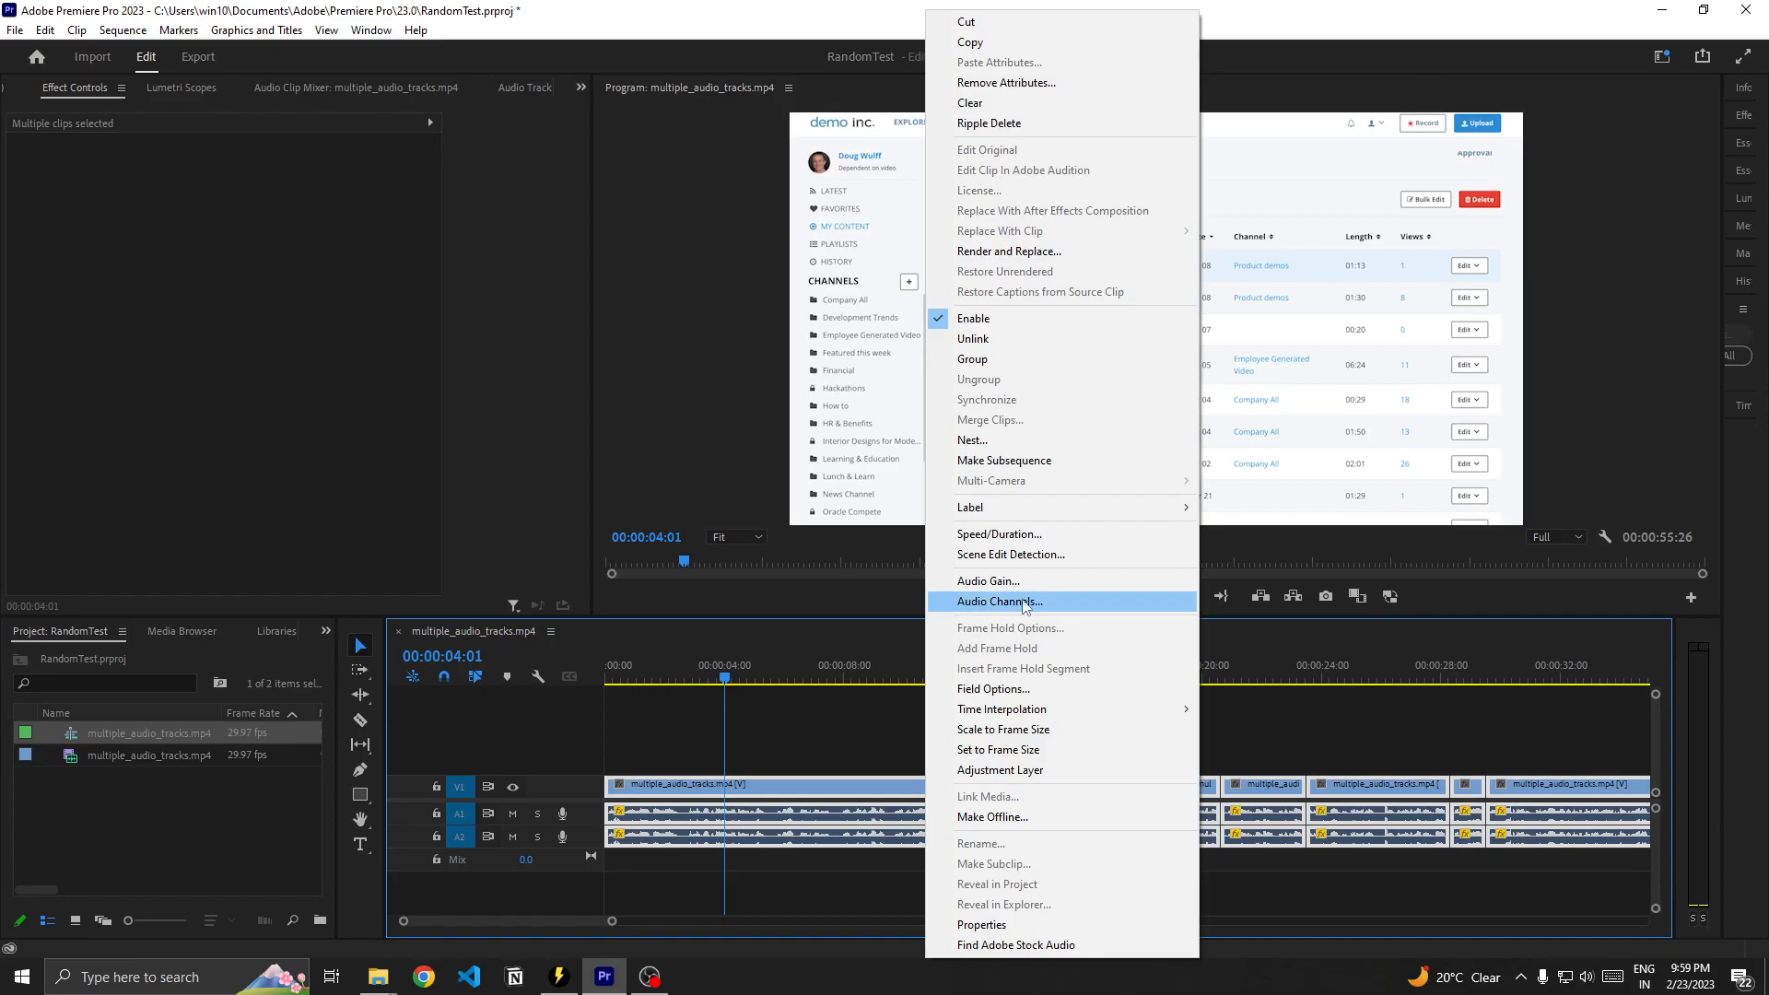
# Open Modify Clip > Audio Channels for the sequence's selected clips.
pyautogui.click(997, 600)
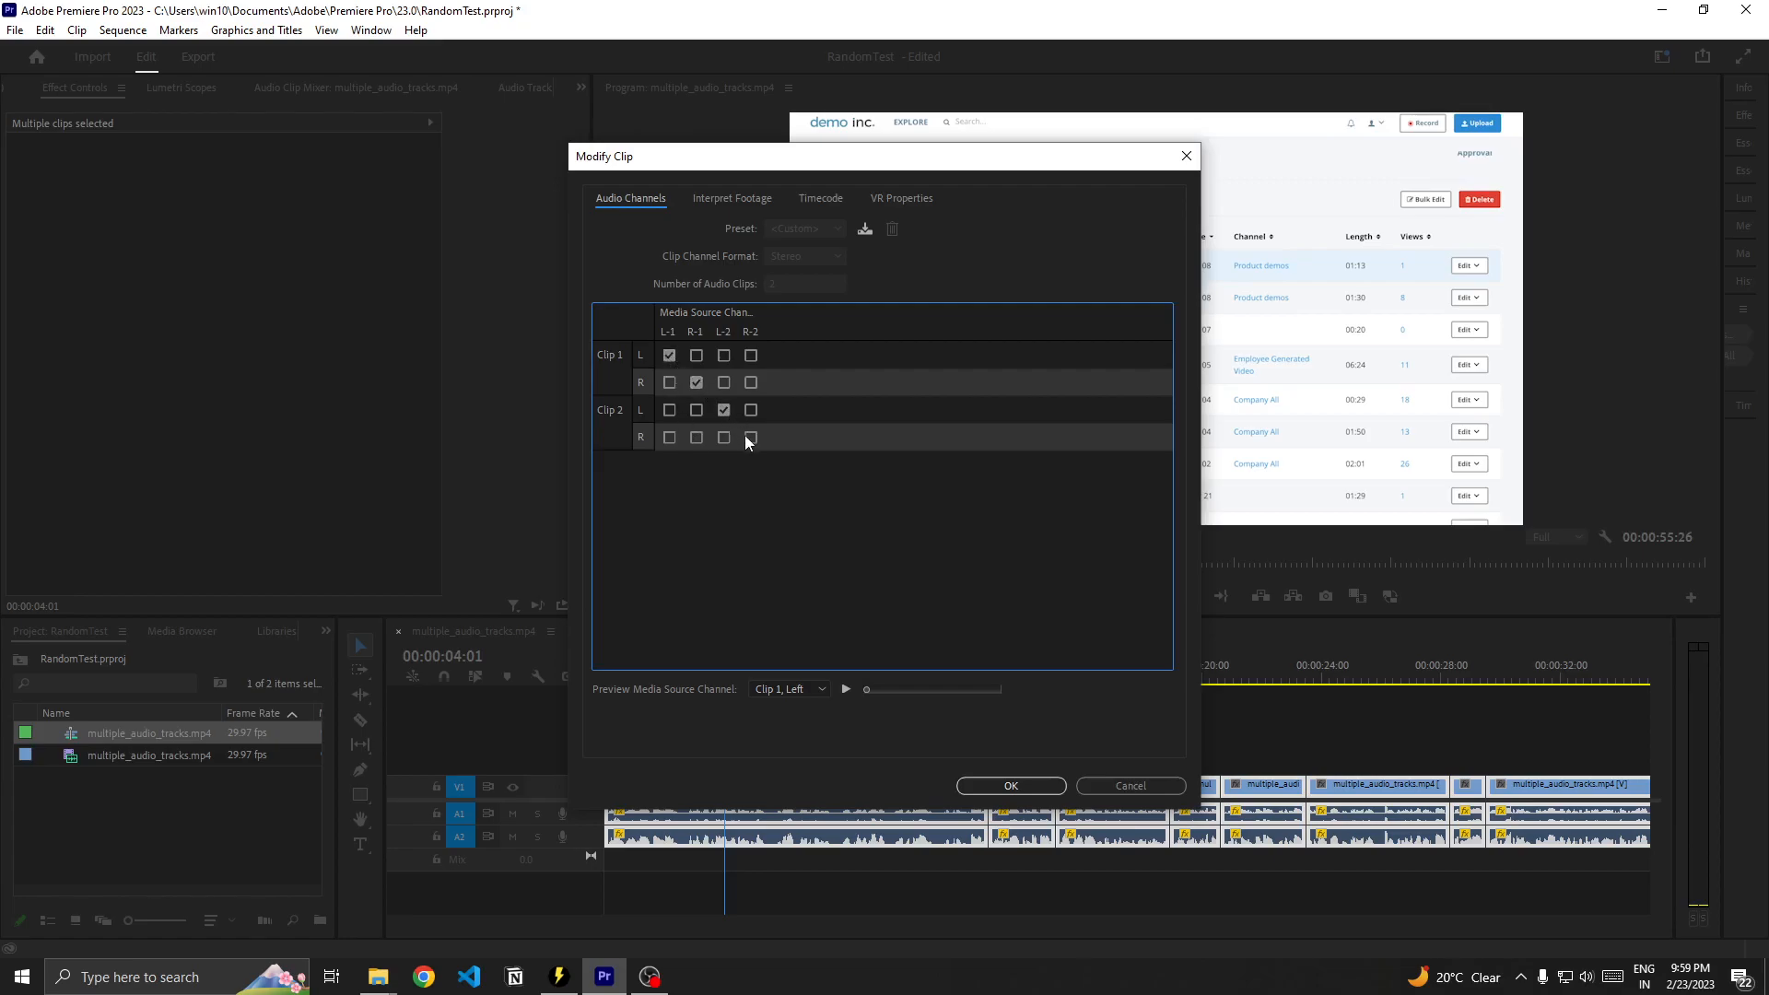
# Map source R-2 to Clip 2 R so Clip 2 plays L-2/R-2, and confirm with OK.
pyautogui.click(750, 437)
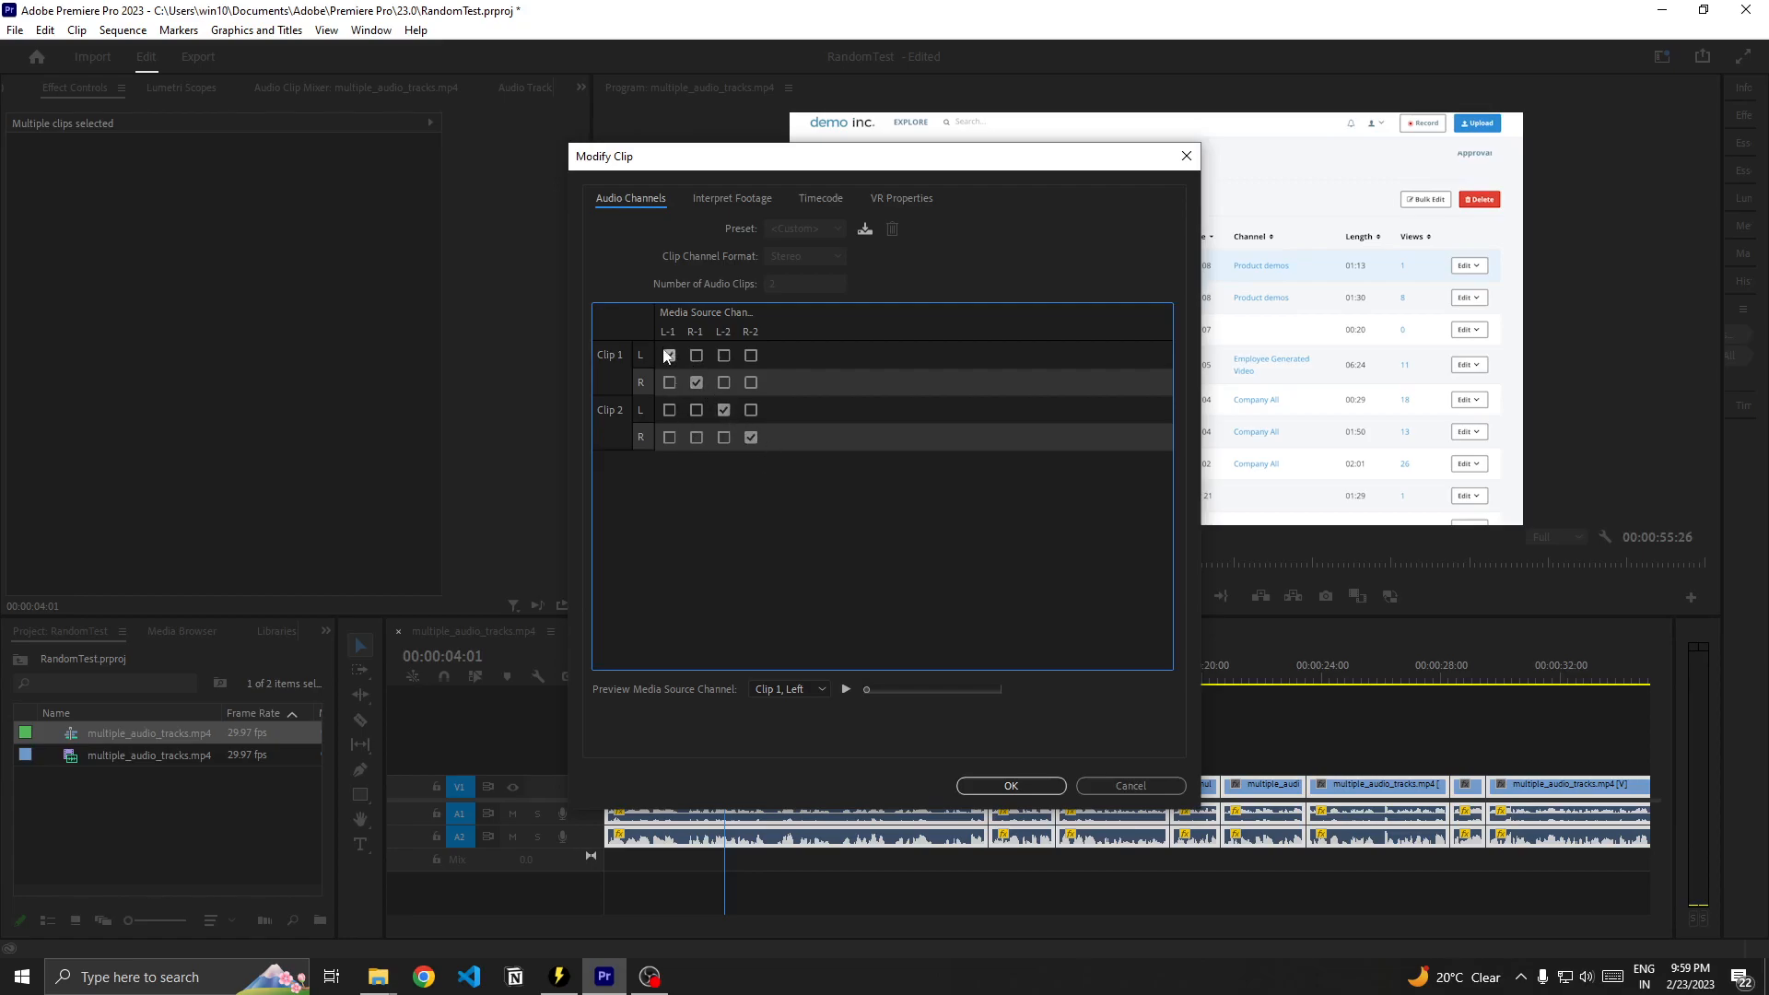
pyautogui.click(667, 356)
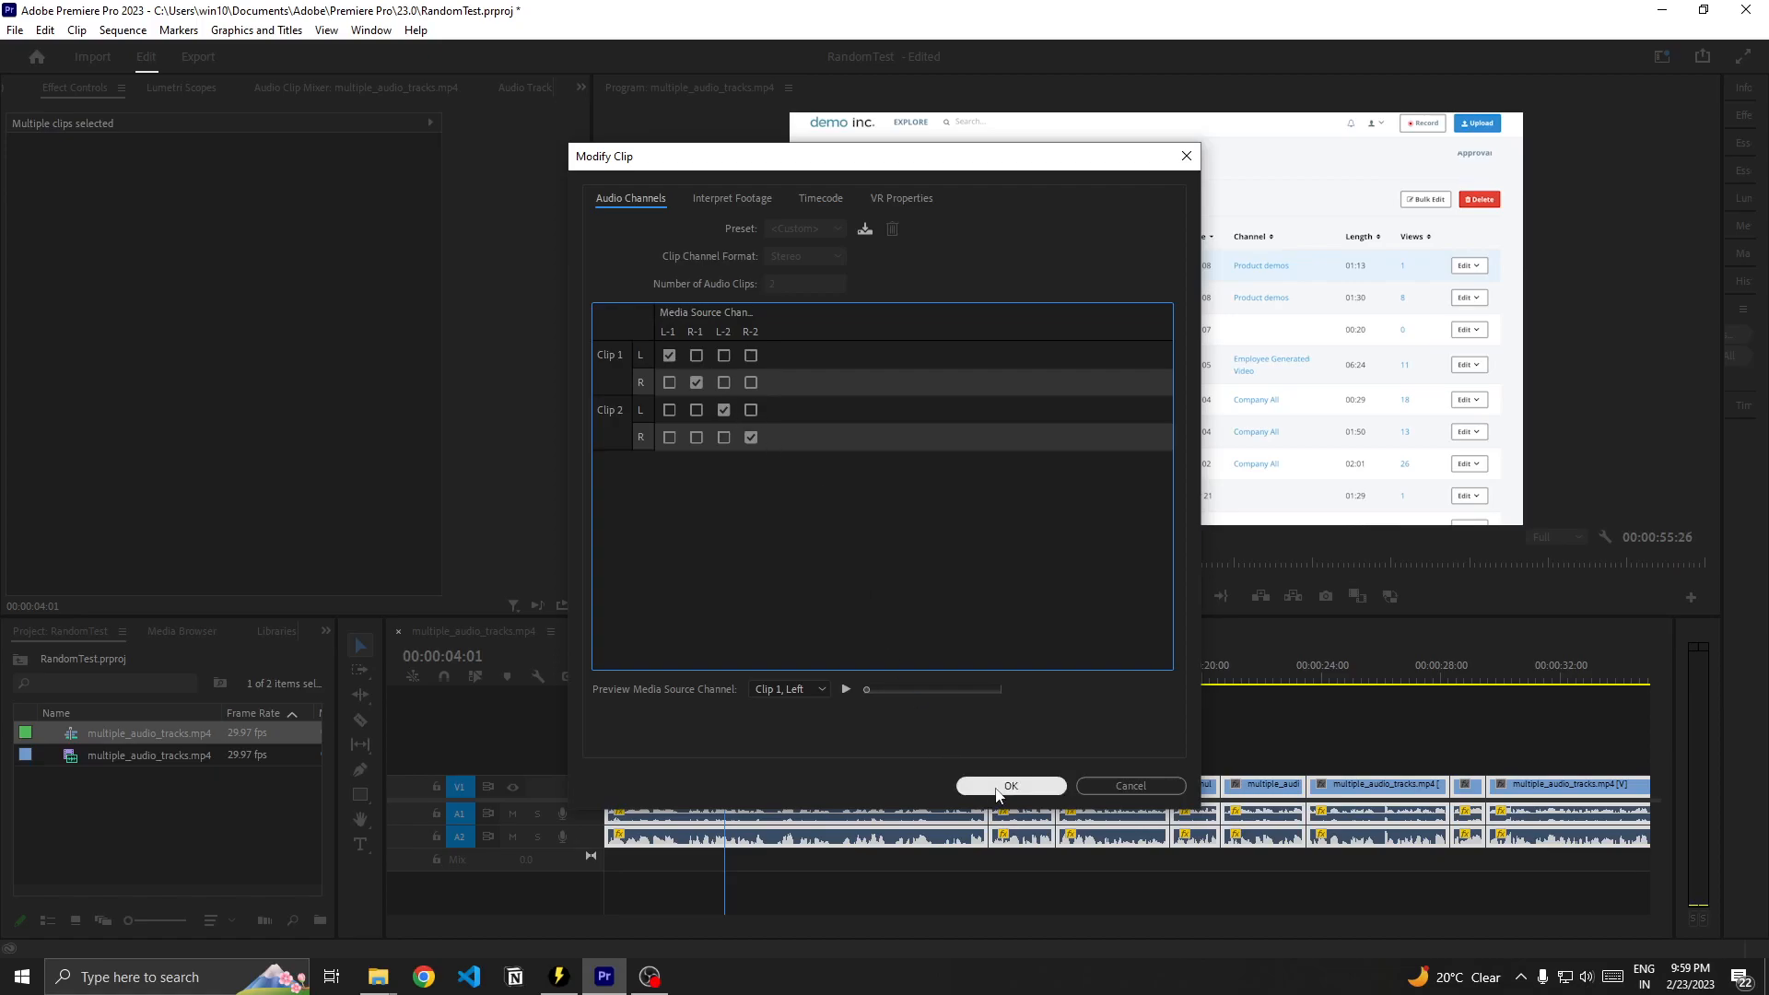
pyautogui.click(1008, 785)
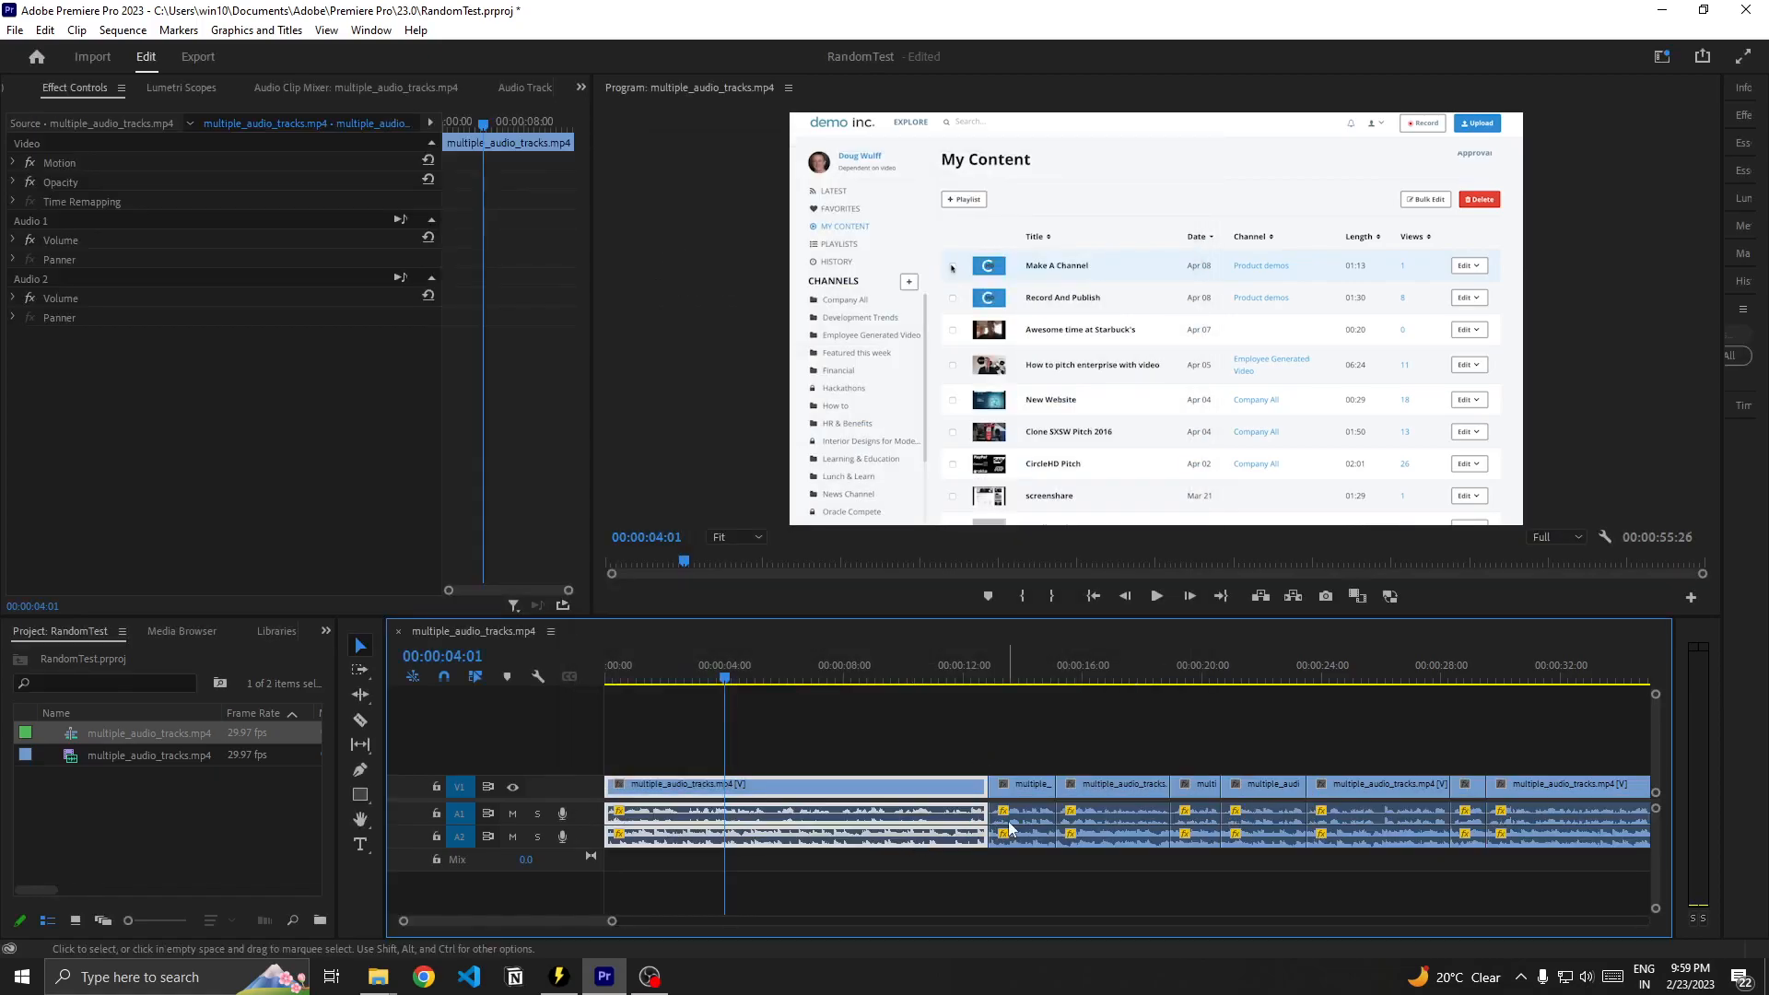